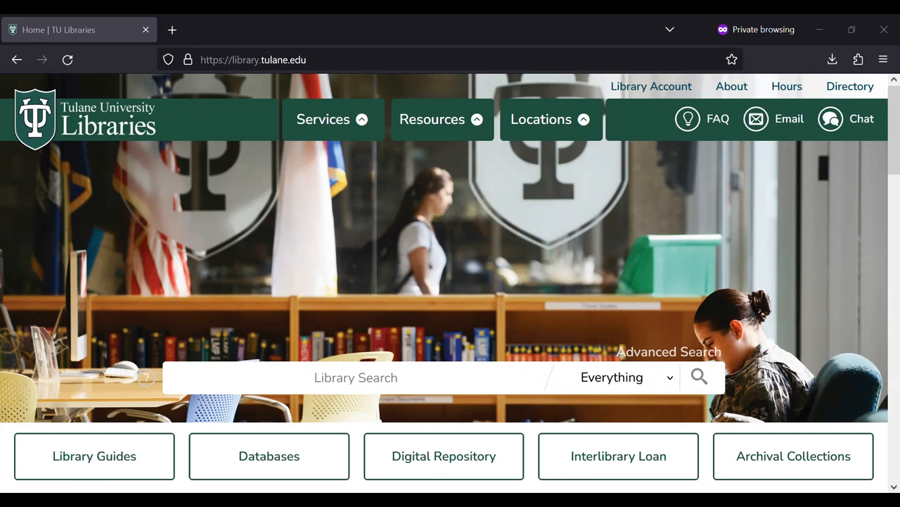
{"action": "mouse_move", "coordinate": [794, 308]}
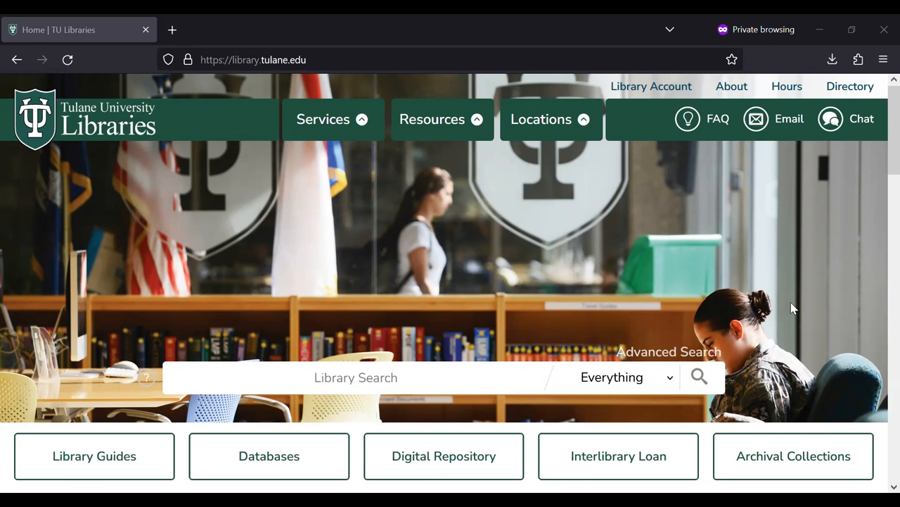
{"action": "mouse_move", "coordinate": [747, 318]}
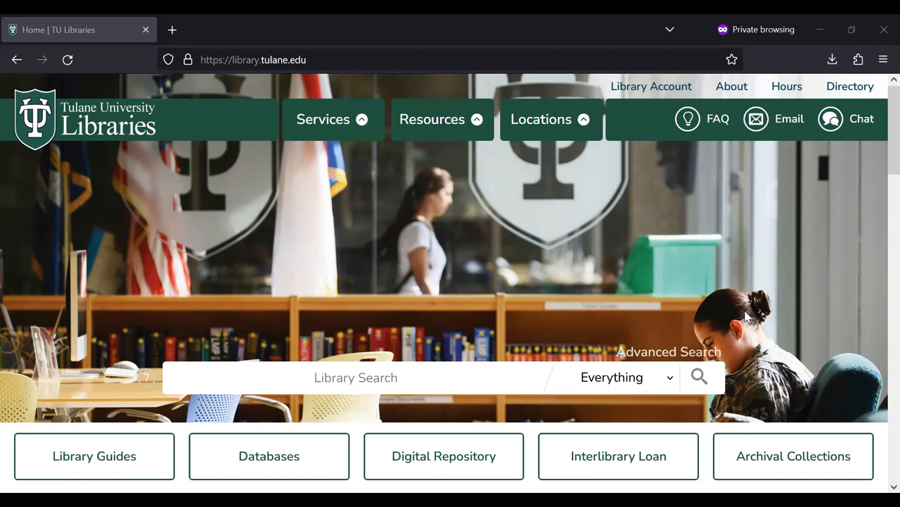
{"action": "mouse_move", "coordinate": [710, 325]}
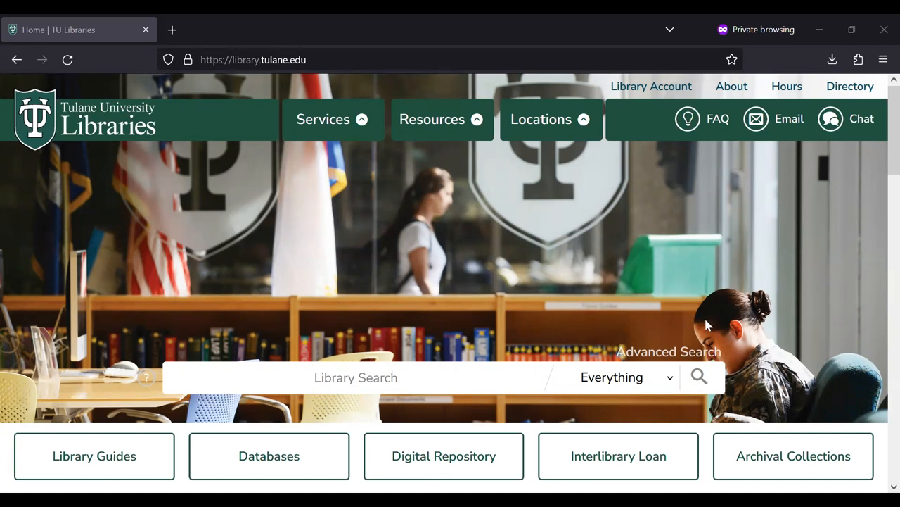
- Enter the quoted phrase "french fiction" into the Library Search box without submitting
{"action": "left_click", "coordinate": [355, 377]}
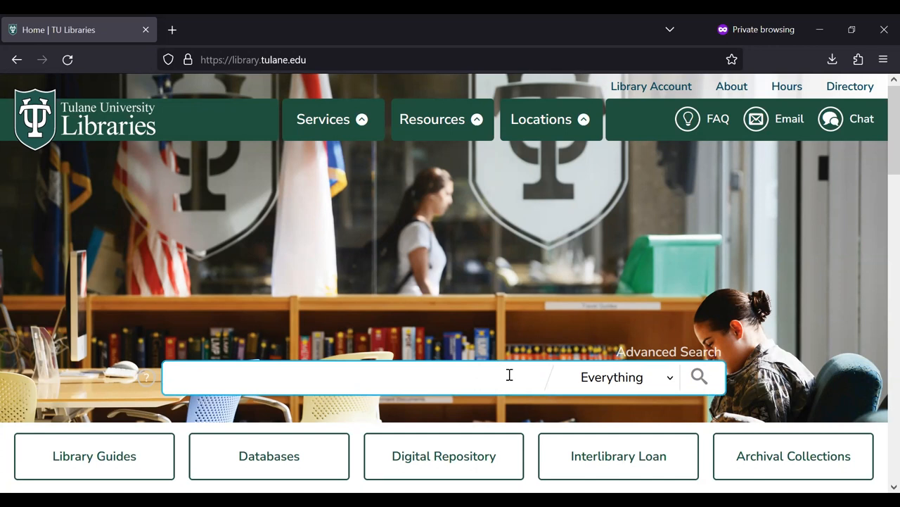
{"action": "type", "text": "french fictio"}
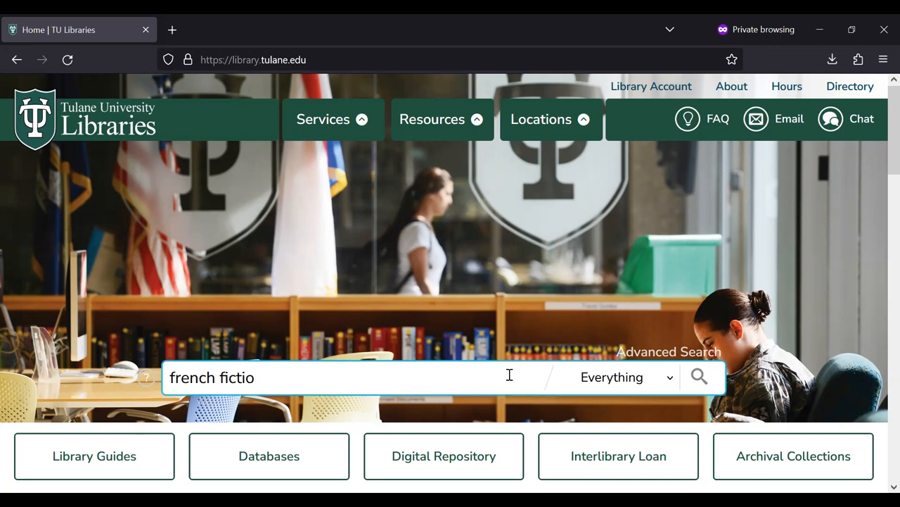
{"action": "type", "text": "n"}
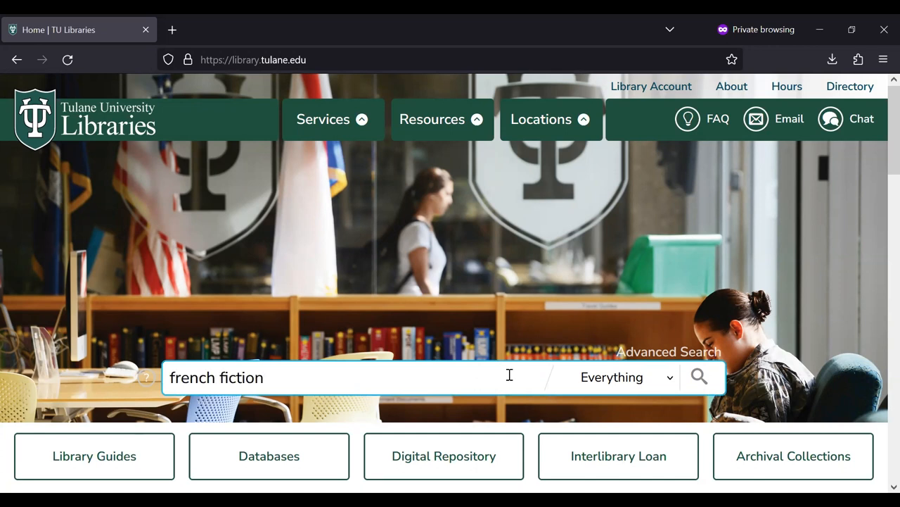
{"action": "type", "text": "\""}
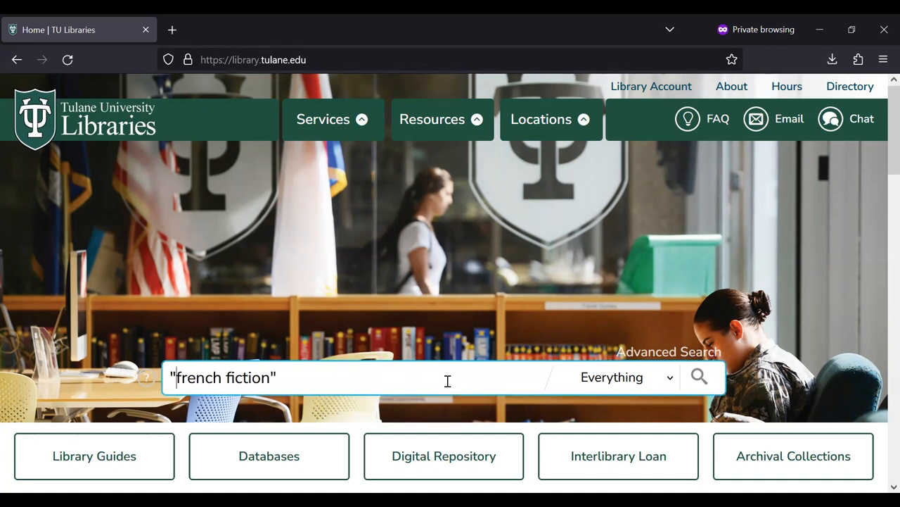
- Submit the "french fiction" phrase search and view its 4,765 results
{"action": "left_click", "coordinate": [698, 377]}
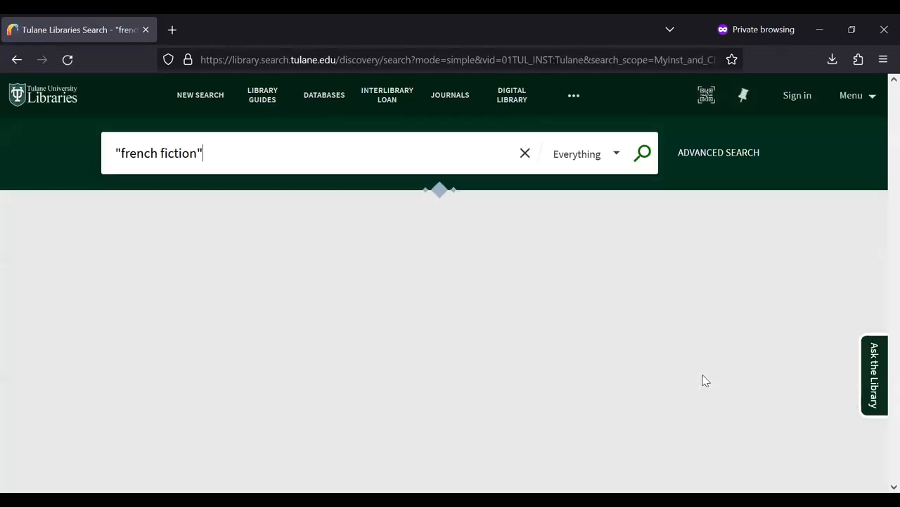
{"action": "left_click", "coordinate": [641, 153]}
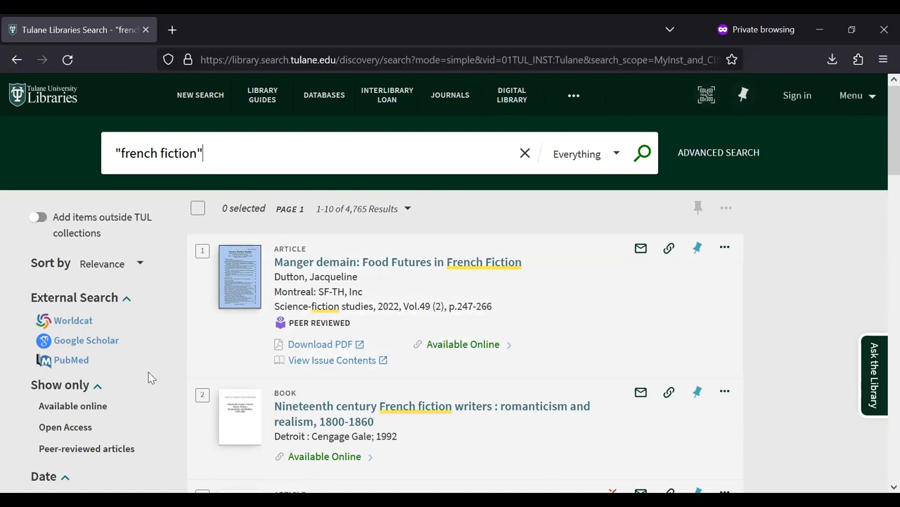
{"action": "scroll", "scroll_direction": "down", "scroll_amount": 3}
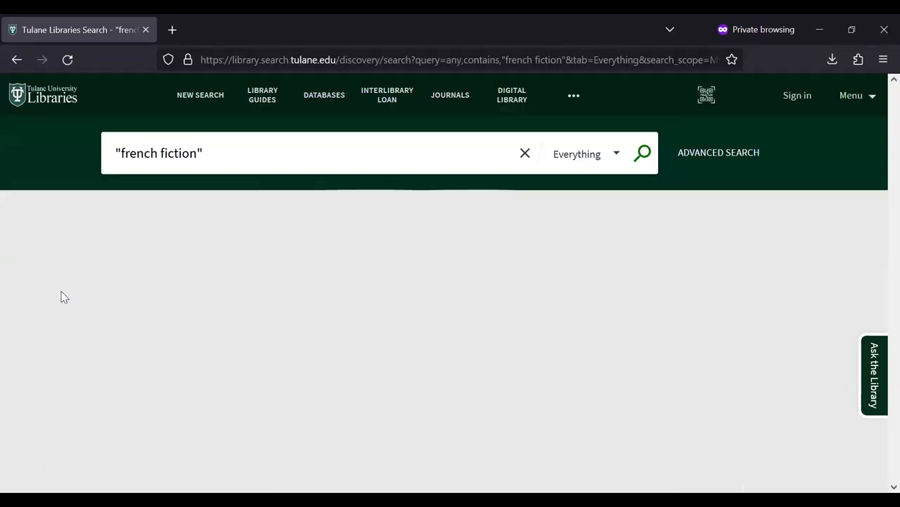
- Filter the results to Resource Type Books and Language French, leaving 1,263 results
{"action": "left_click", "coordinate": [641, 152]}
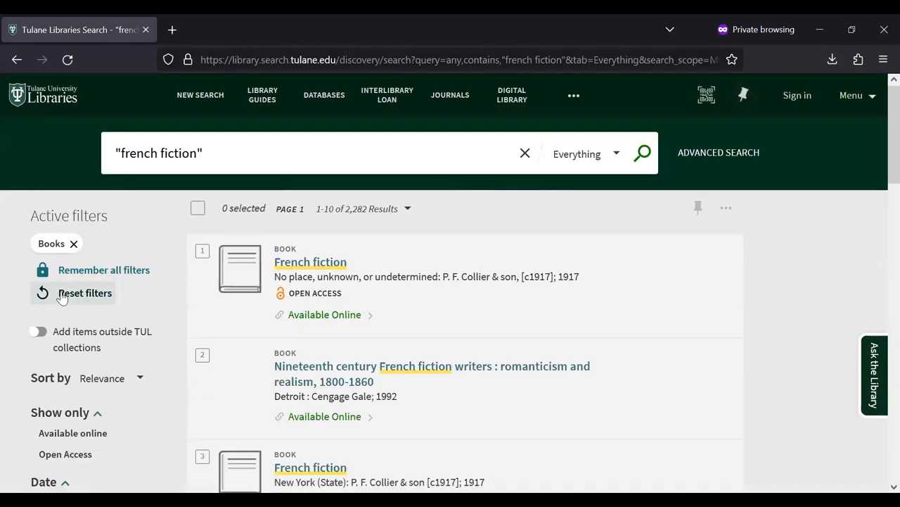
{"action": "scroll", "scroll_direction": "down", "scroll_amount": 3}
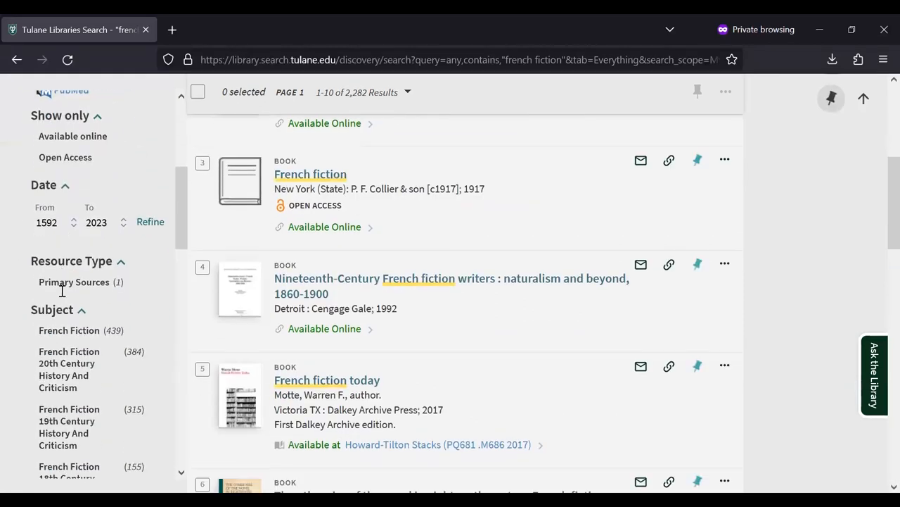
{"action": "scroll", "scroll_direction": "down", "scroll_amount": 3}
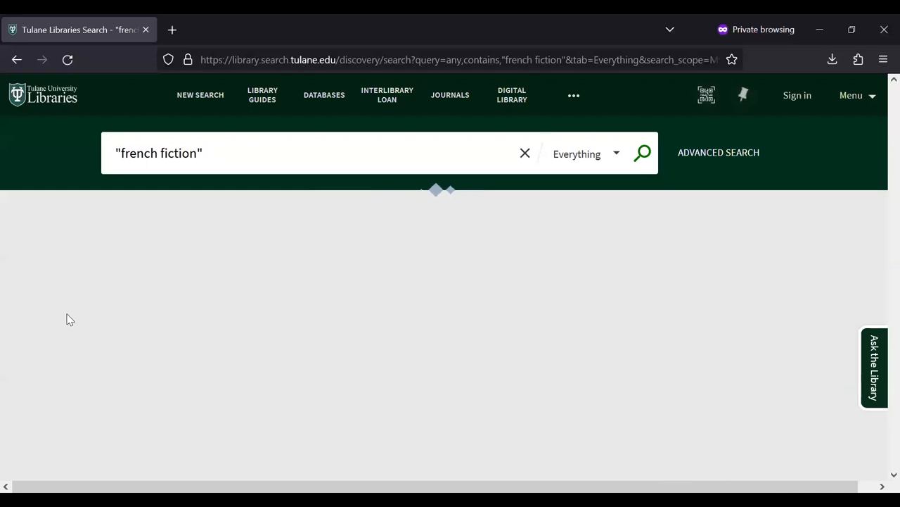
{"action": "left_click", "coordinate": [642, 153]}
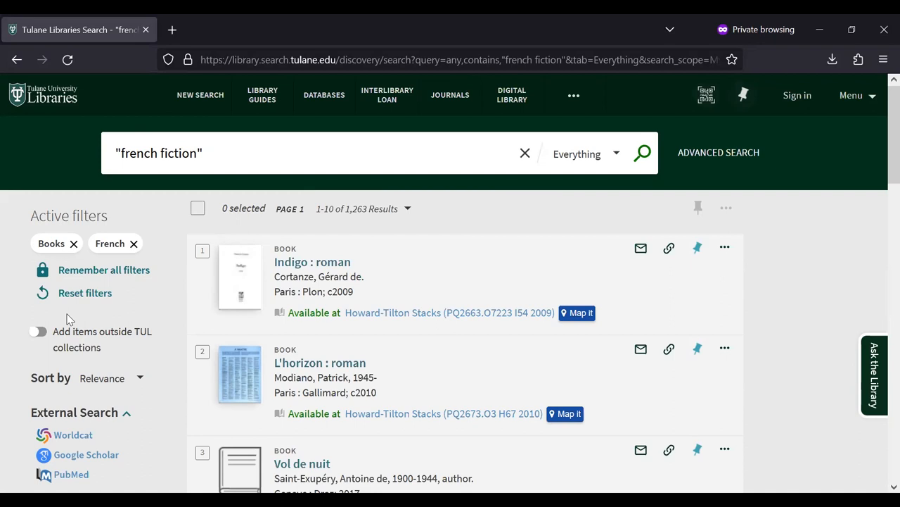
{"action": "mouse_move", "coordinate": [14, 153]}
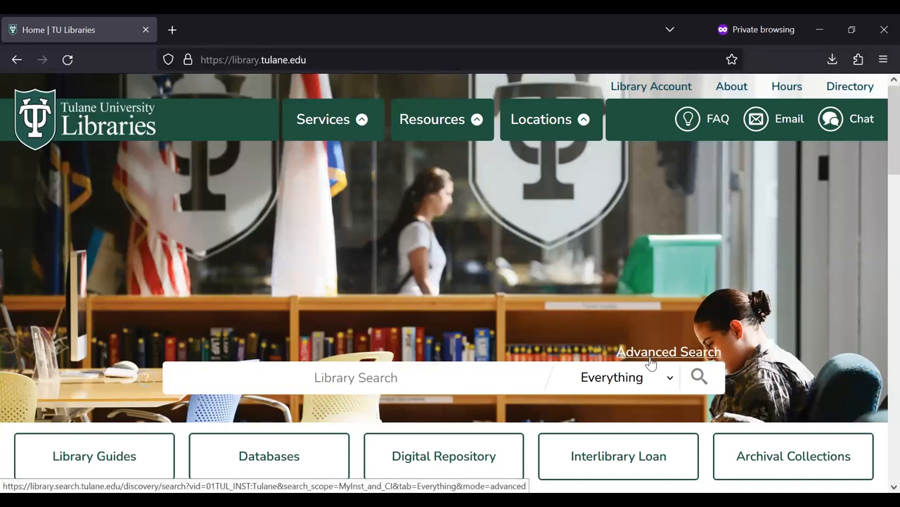
- Open the Advanced Search form from the library homepage
{"action": "left_click", "coordinate": [669, 352]}
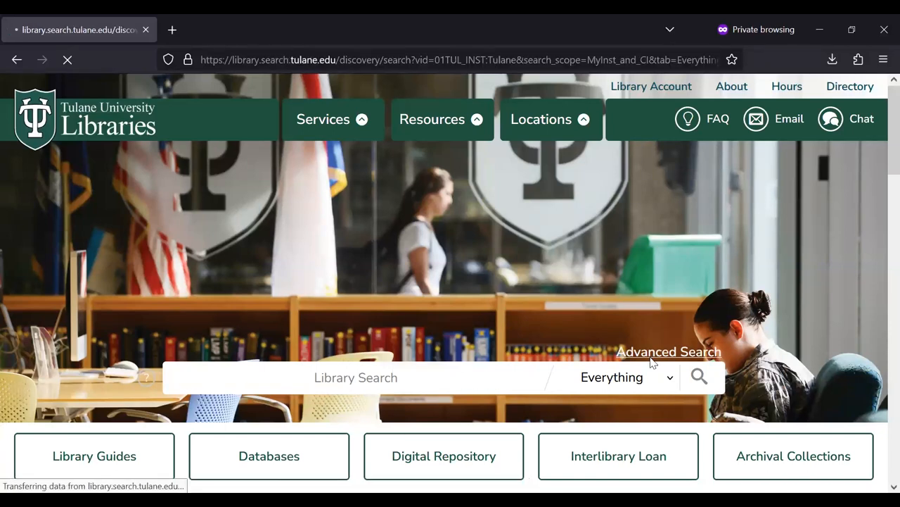
{"action": "left_click", "coordinate": [668, 352]}
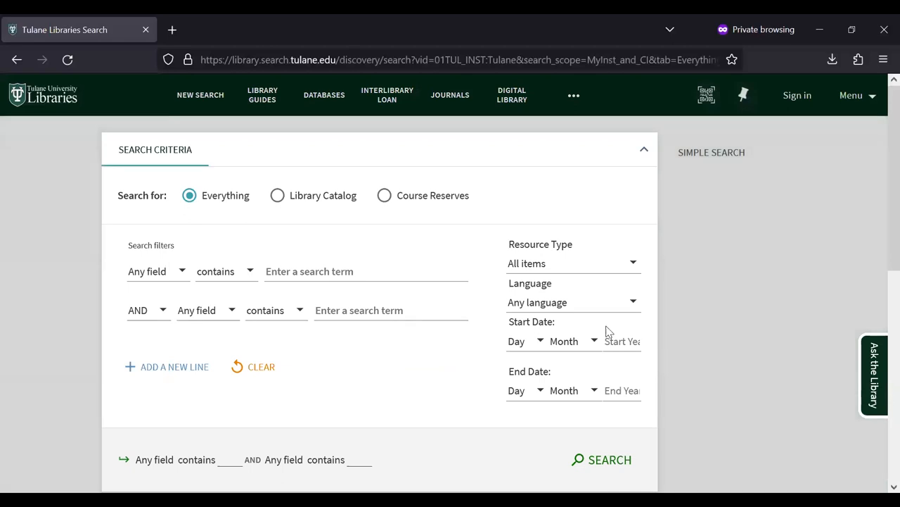
{"action": "mouse_move", "coordinate": [161, 274]}
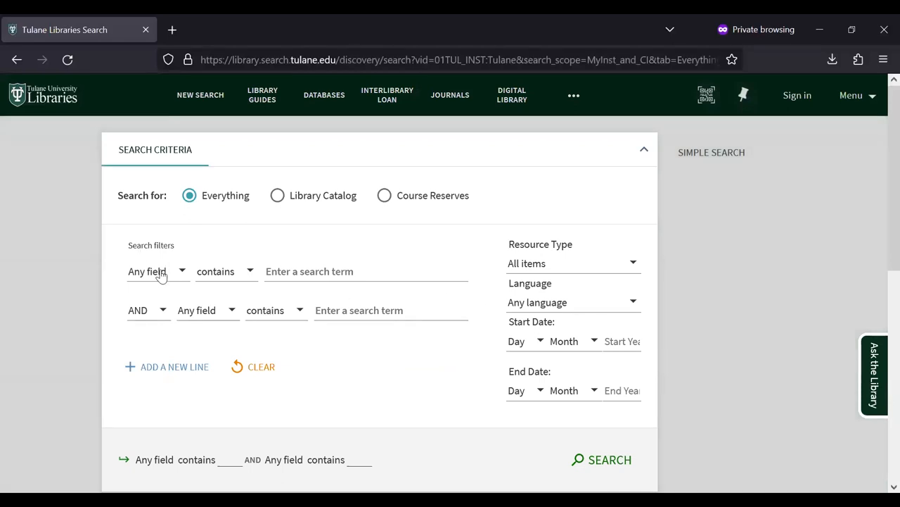
- Search Subject for poetry, limited to Resource Type Books and Language Arabic
{"action": "left_click", "coordinate": [155, 271]}
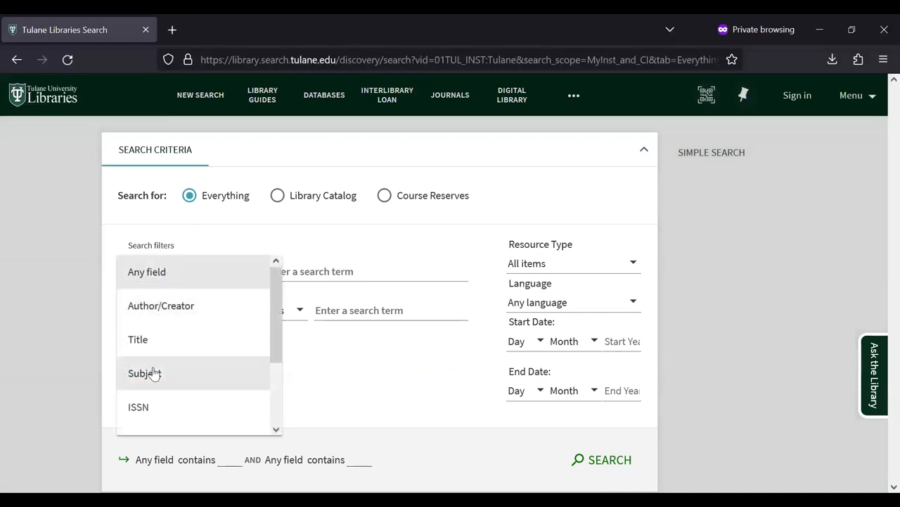
{"action": "left_click", "coordinate": [144, 373]}
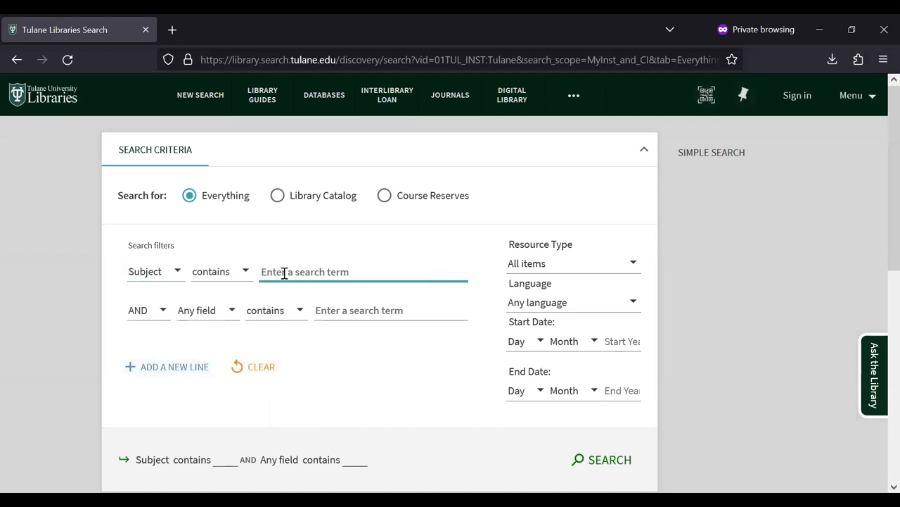
{"action": "type", "text": "poetry"}
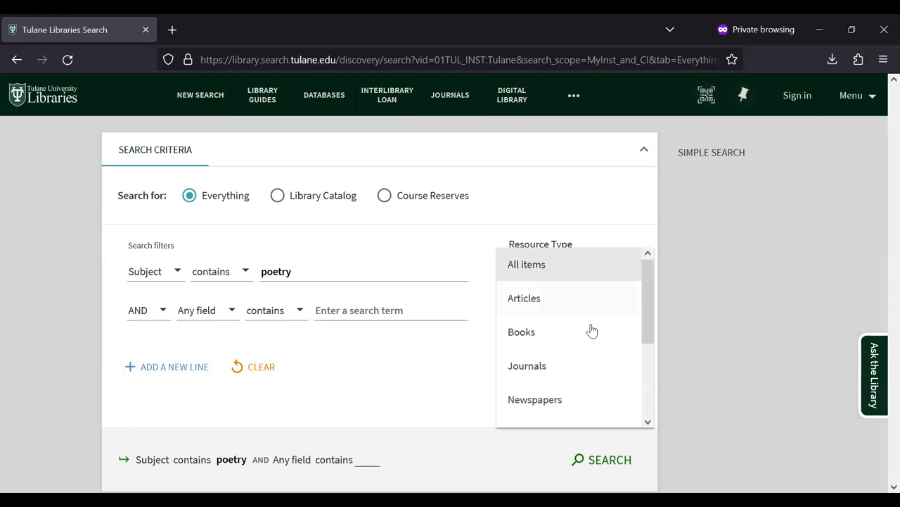
{"action": "left_click", "coordinate": [520, 332]}
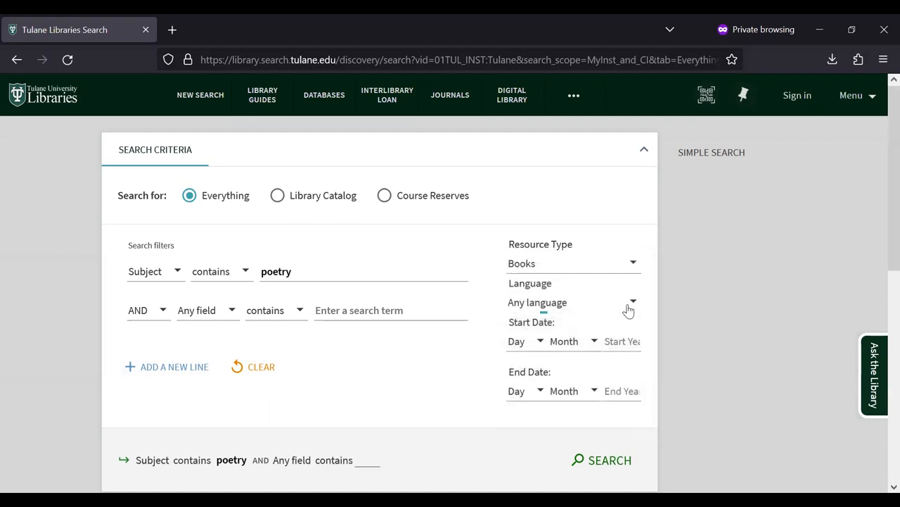
{"action": "left_click", "coordinate": [574, 301]}
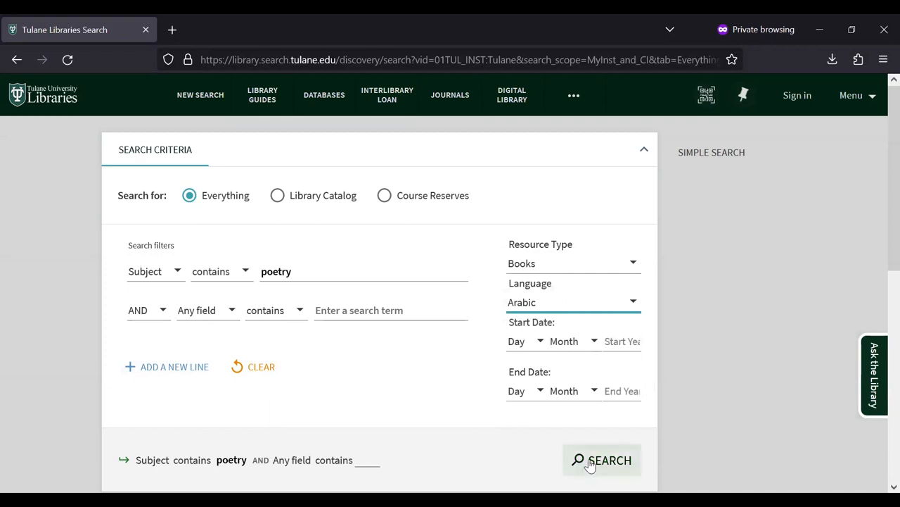
- Run the Arabic poetry search (336 results) and open the first book's full record
{"action": "left_click", "coordinate": [602, 459]}
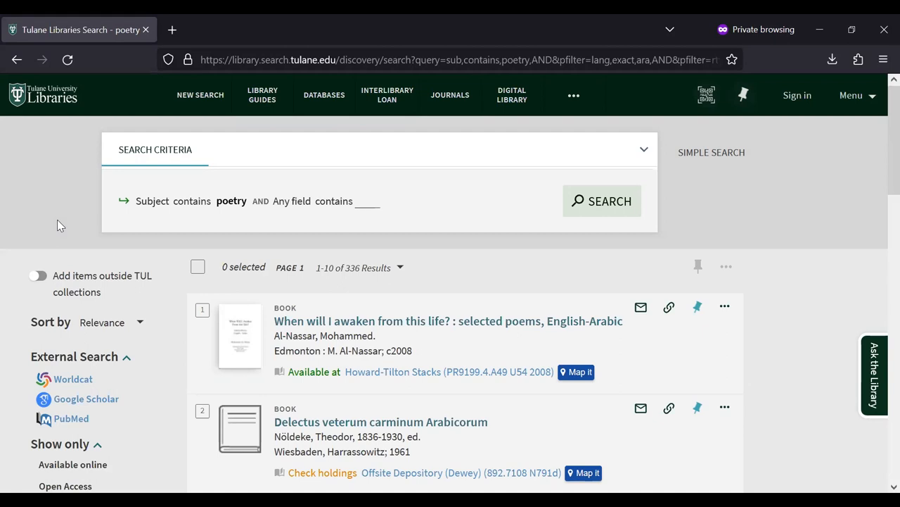
{"action": "mouse_move", "coordinate": [174, 343]}
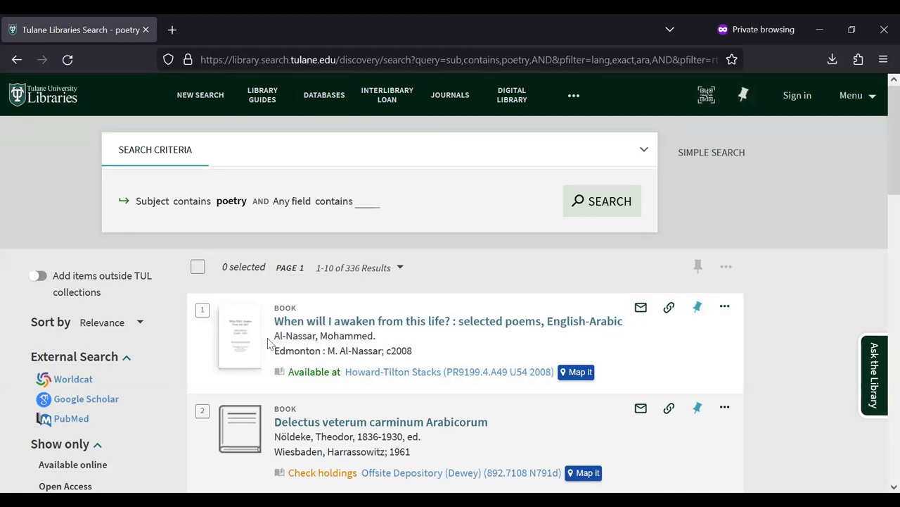
{"action": "left_click", "coordinate": [447, 321]}
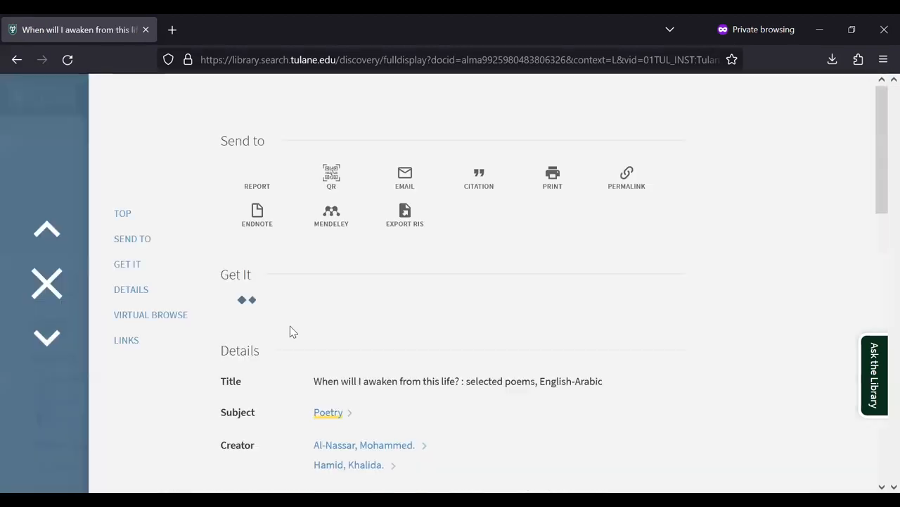